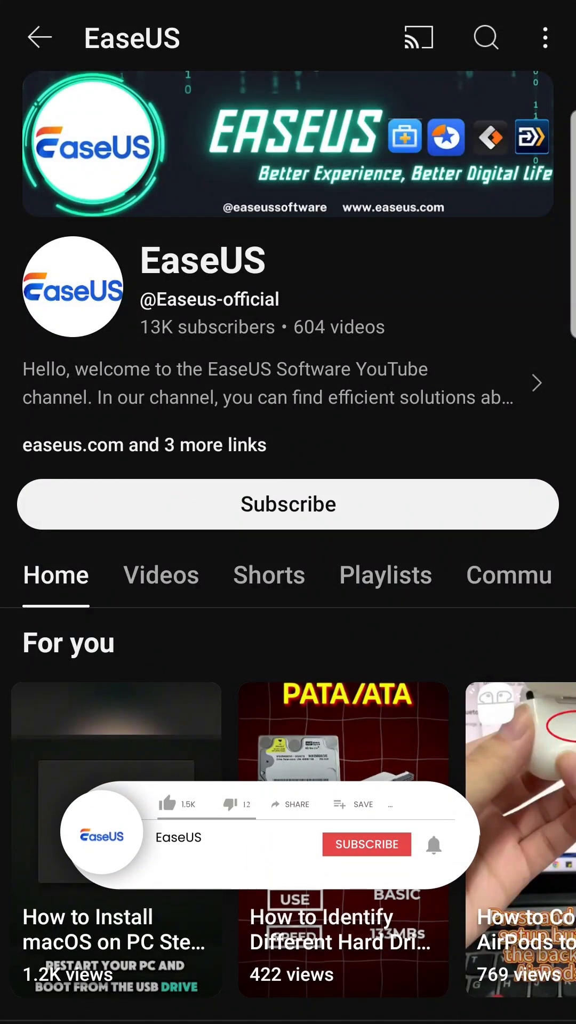
pyautogui.click(367, 844)
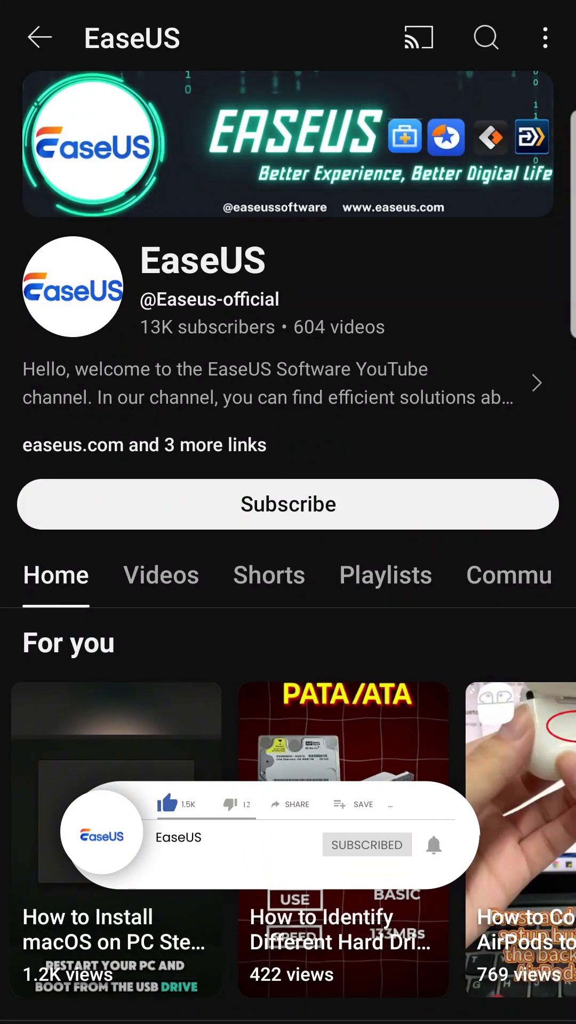